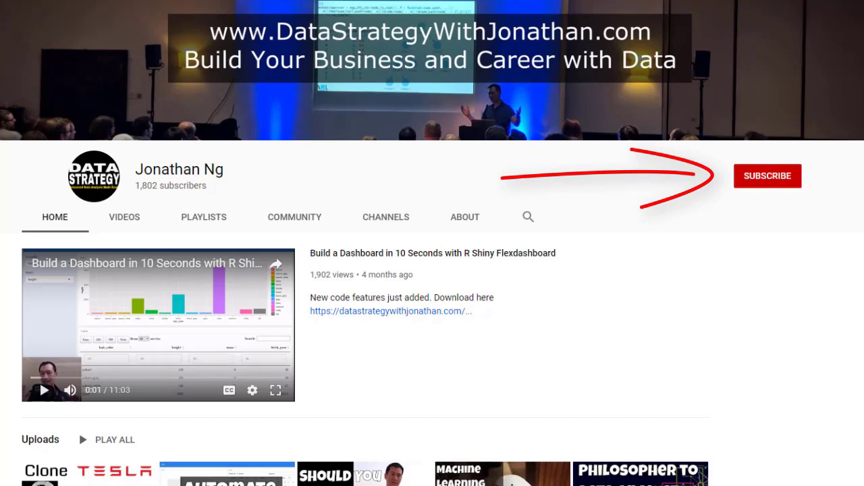
Browse the ford, audi and honda sheets of the MPGCombined workbook, ending on honda.
left_click(767, 175)
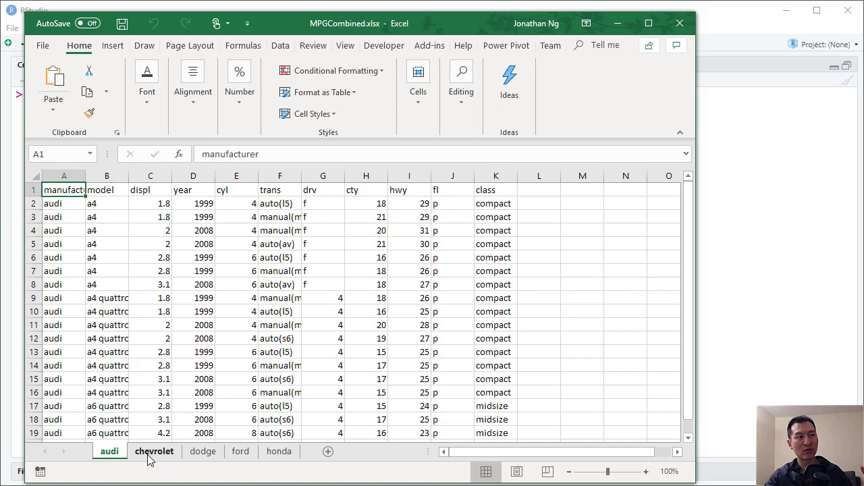
left_click(240, 451)
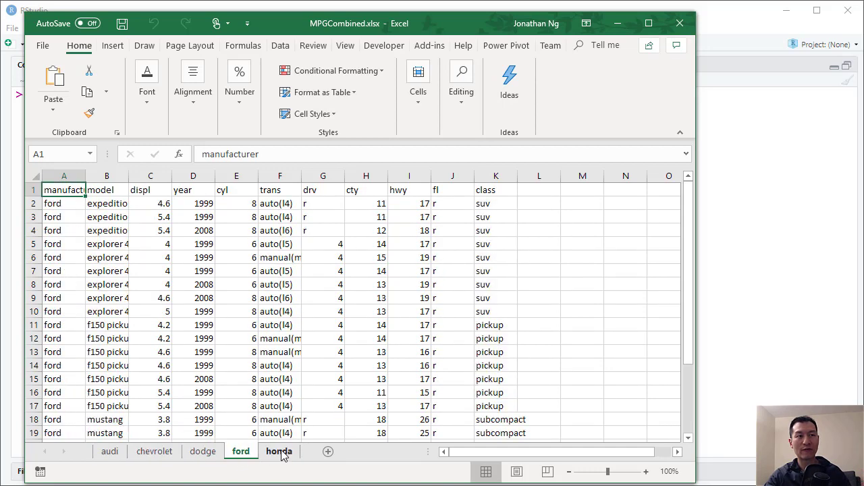
left_click(109, 451)
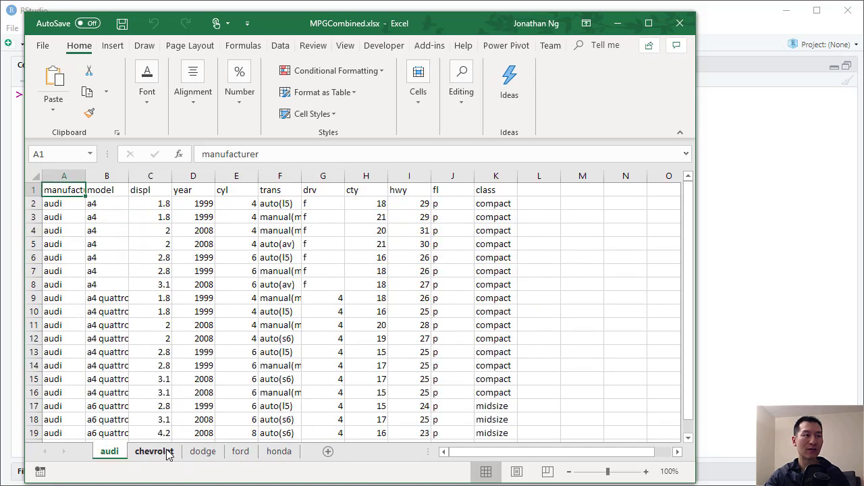
left_click(279, 451)
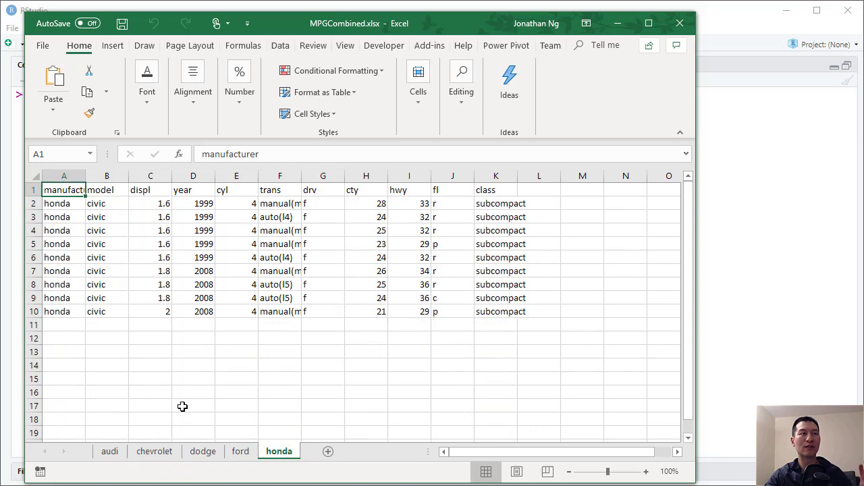
mouse_move(122, 429)
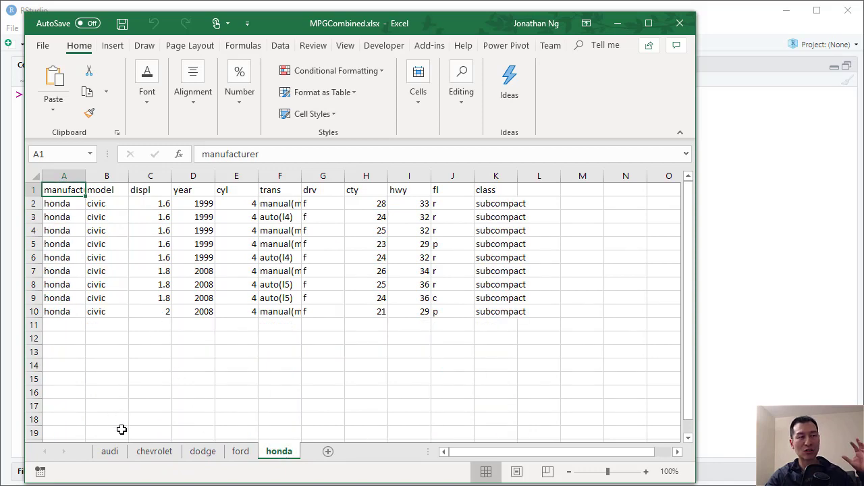
left_click(109, 451)
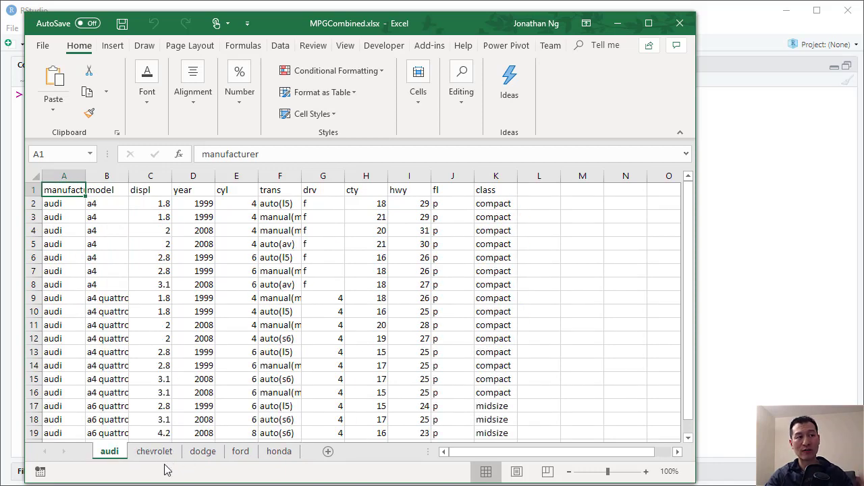
left_click(279, 451)
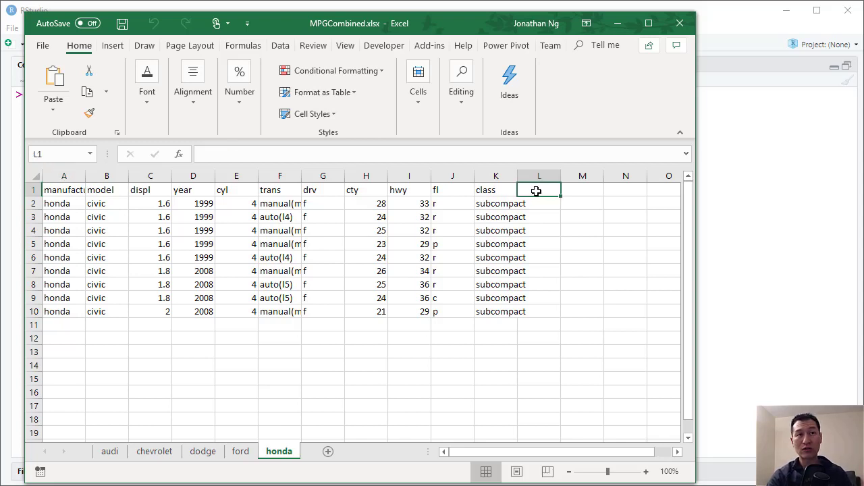
Add a 'Notes' header with filler text (asdfa, werwer, dfgdfg) on honda and save.
type("Note")
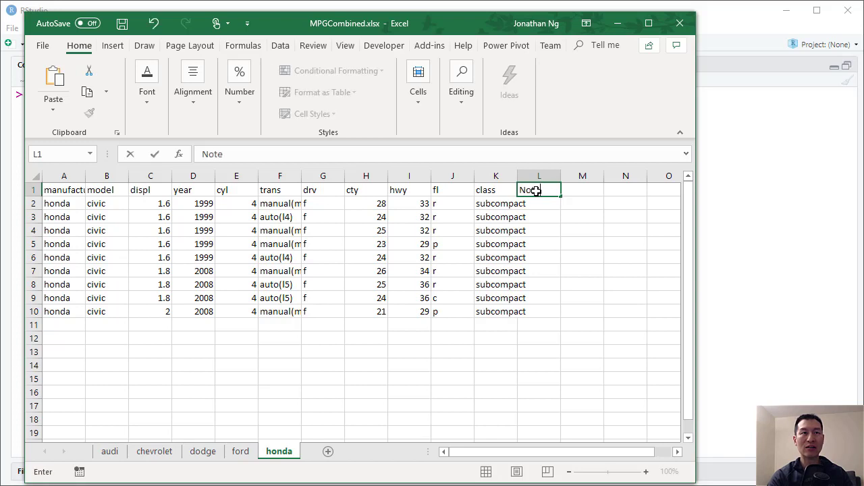
type("s")
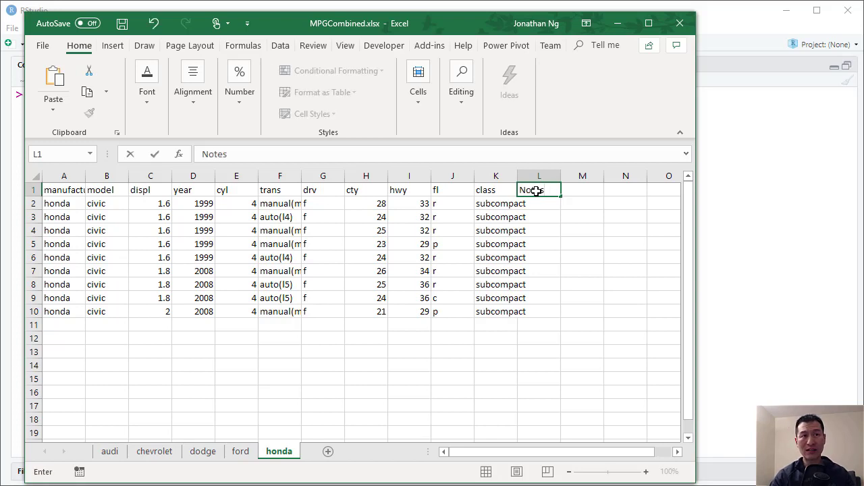
type("asdfasdf")
left_click(539, 217)
type("gsdfsdf")
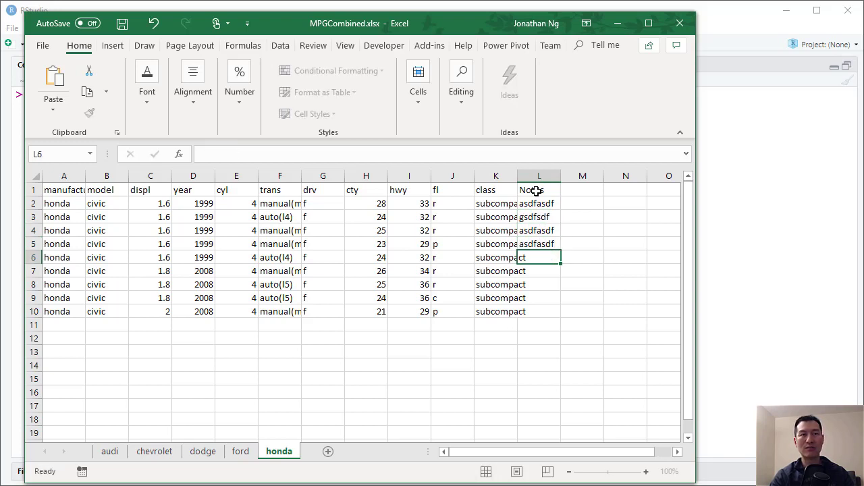
type("werwer")
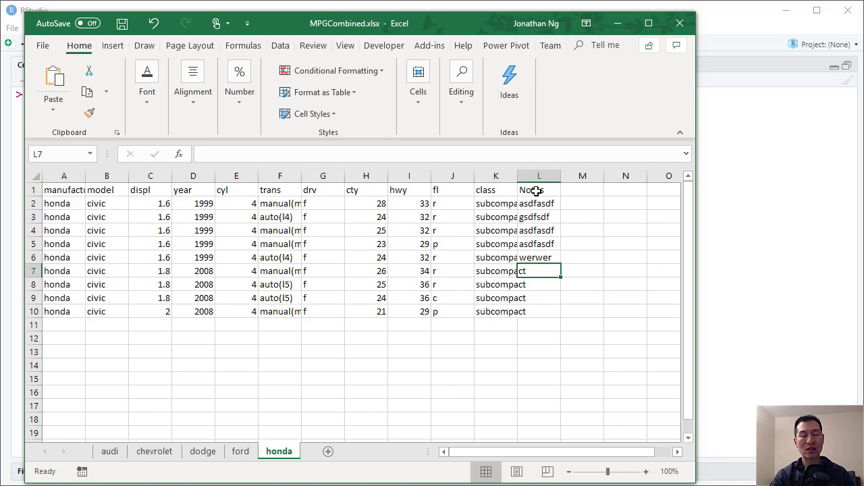
type("dfgdfg")
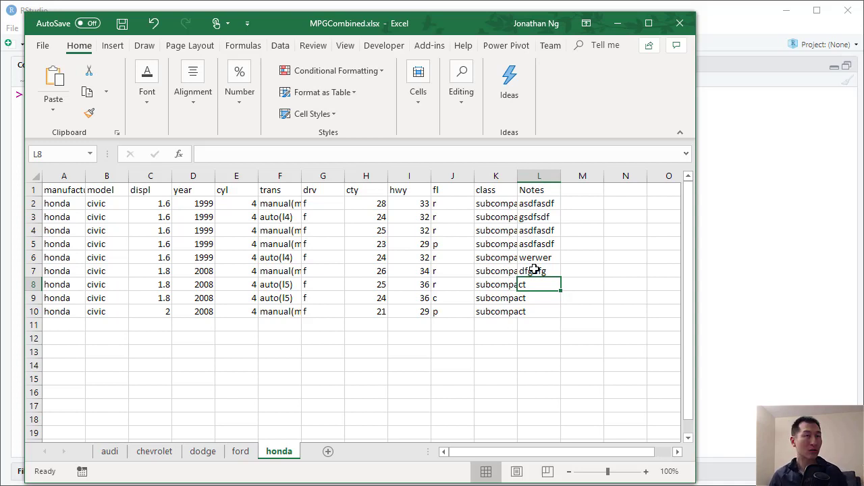
key("ctrl+s")
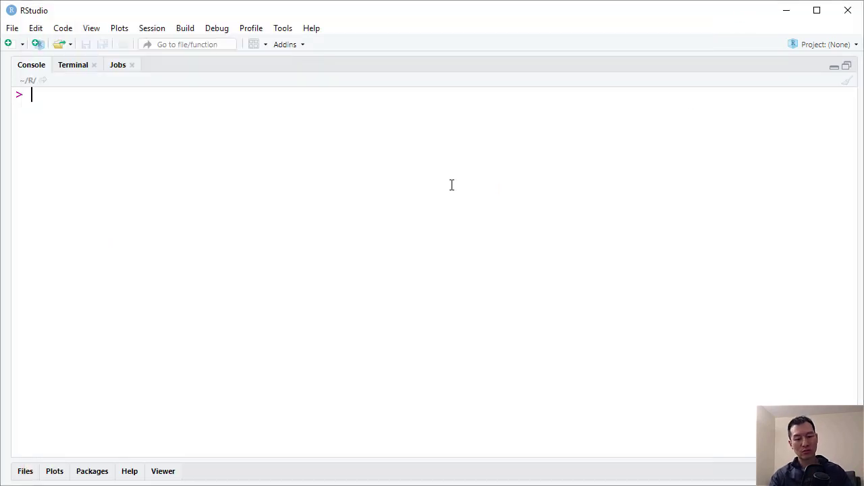
Run library(tidyverse) and library(readxl) in the console.
type("library(")
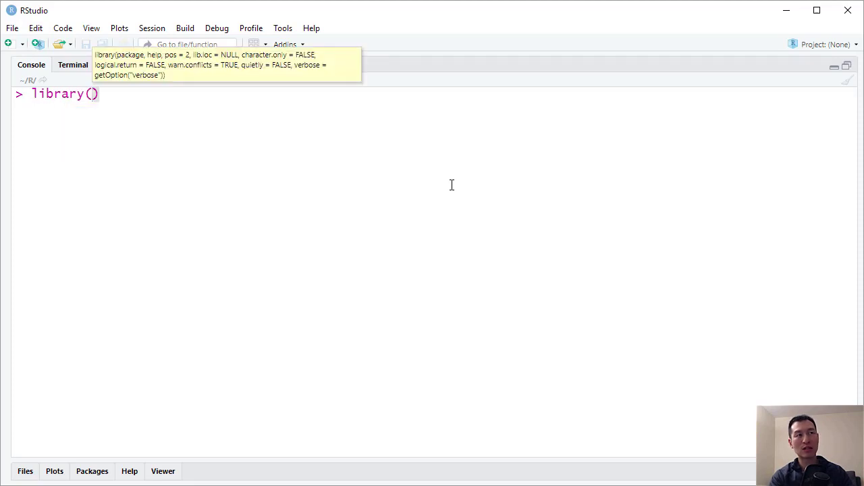
type("tidyverse")
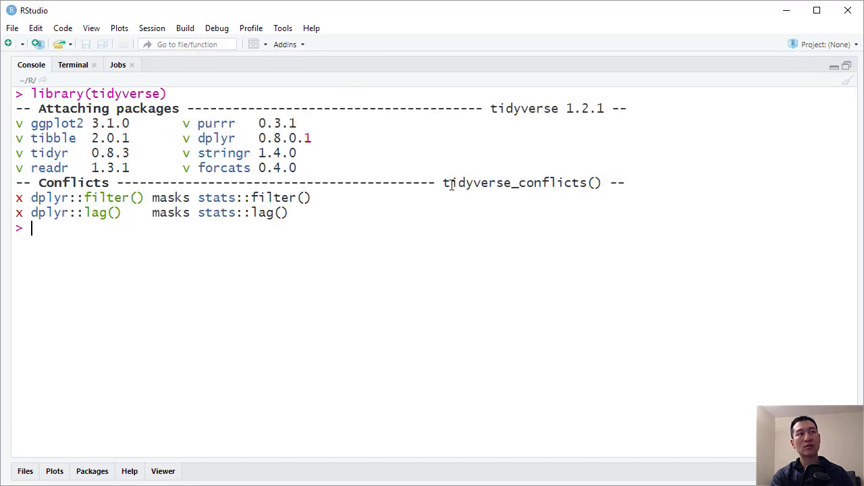
type("library")
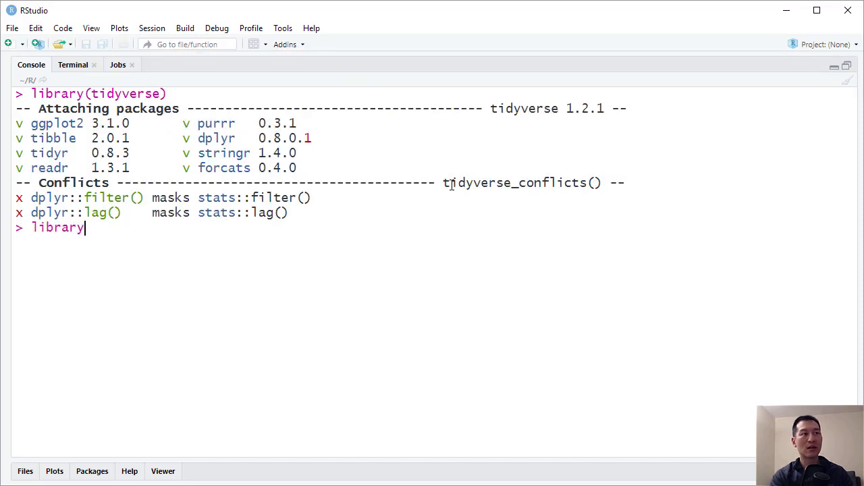
type("(read")
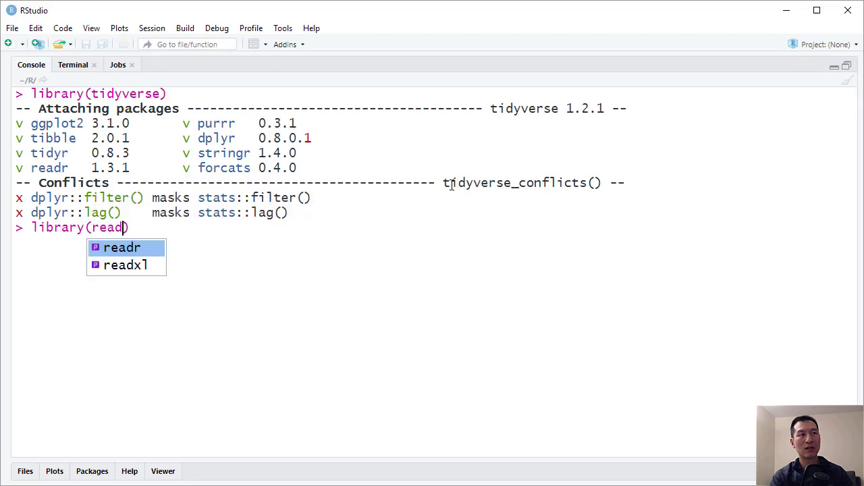
type("xl")
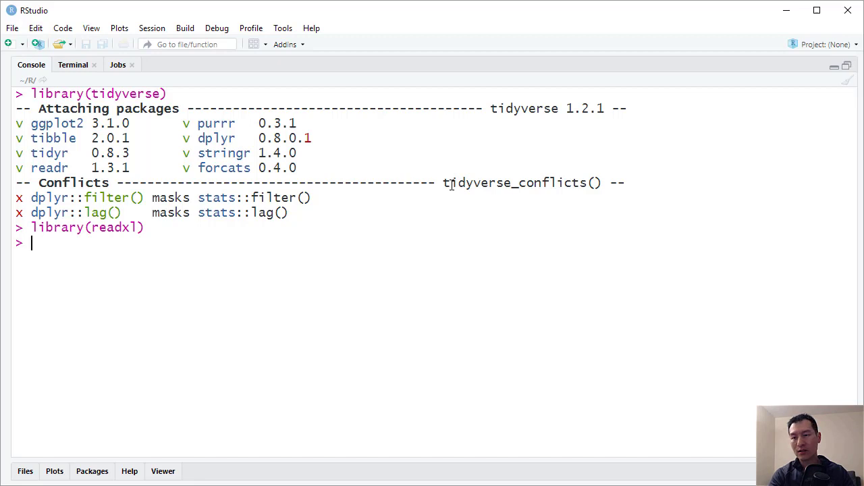
Run excel_sheets("data/MPGCombined.xlsx") to list the workbook's five sheet names.
type("e")
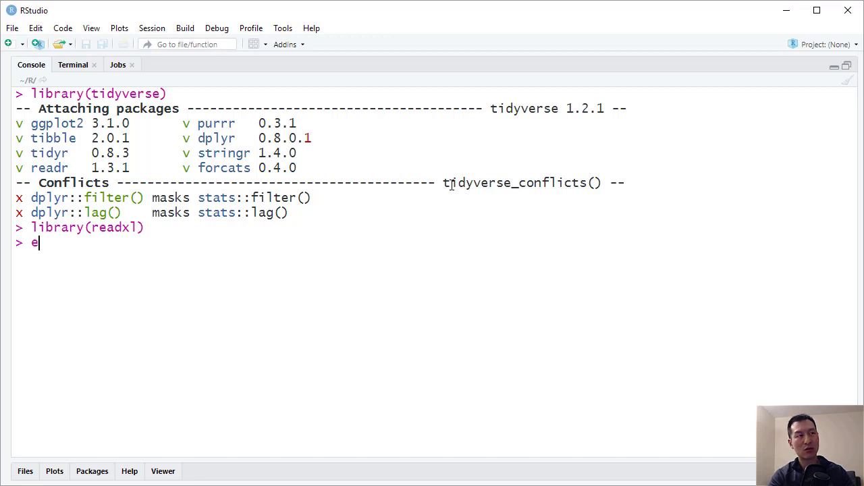
type("xcel")
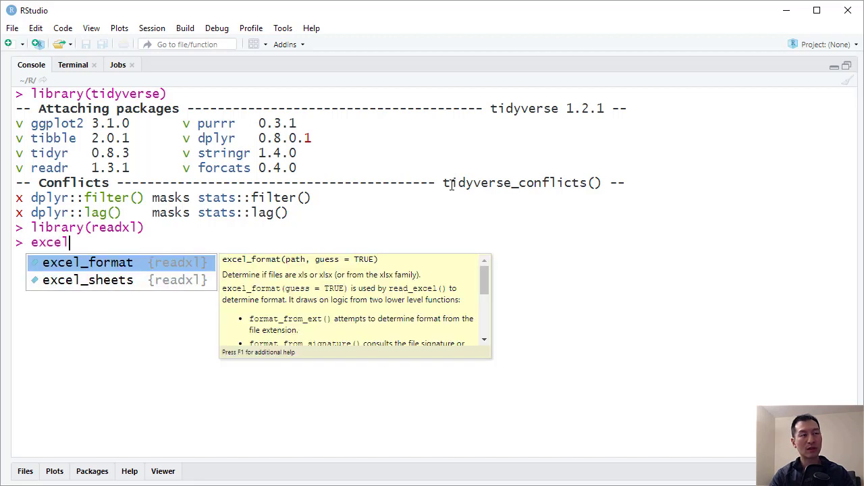
mouse_move(349, 283)
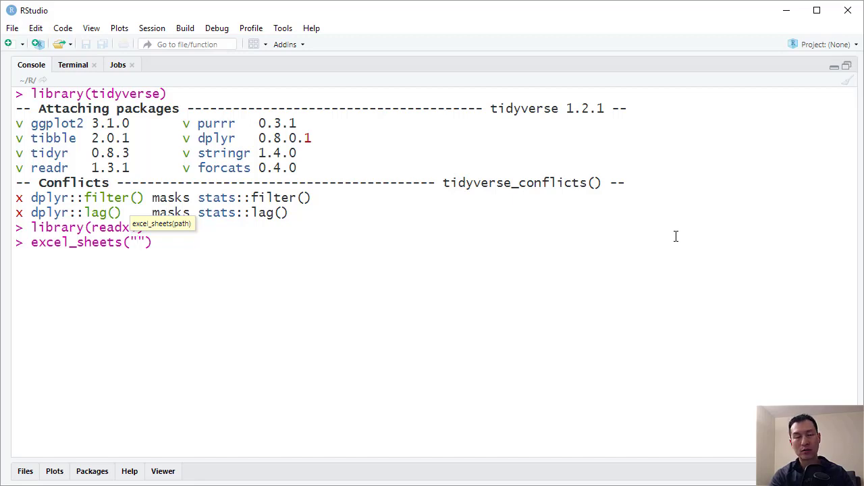
type("data/")
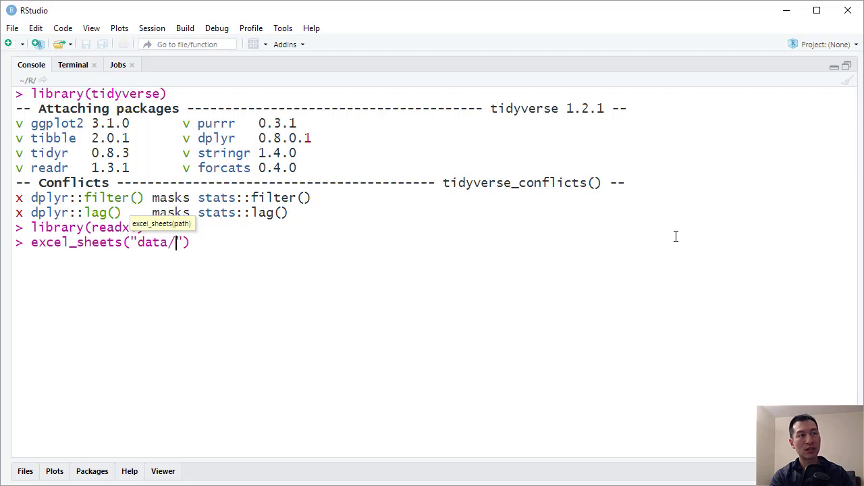
type("mbined.xlsx")
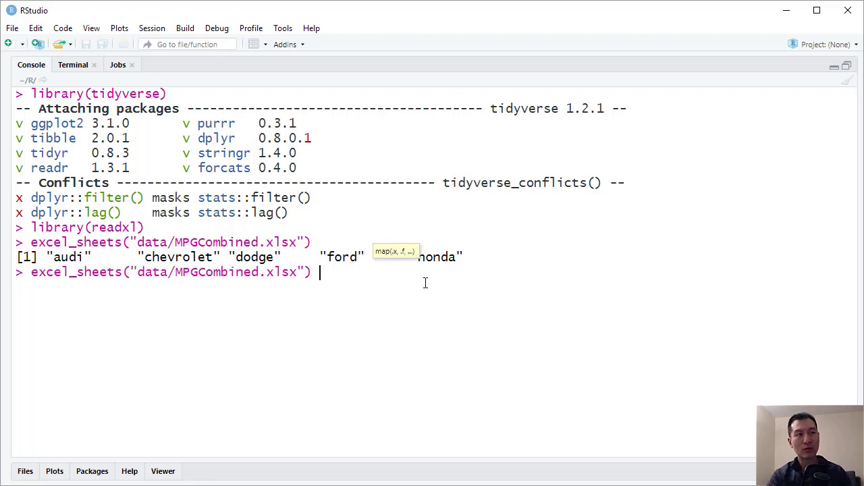
Pipe the sheet names into map with read_xlsx.
type("%>% ma")
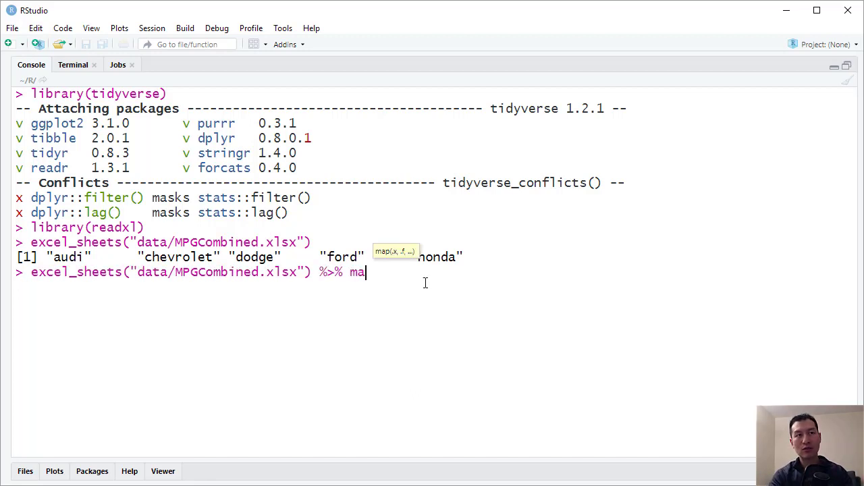
type("p(")
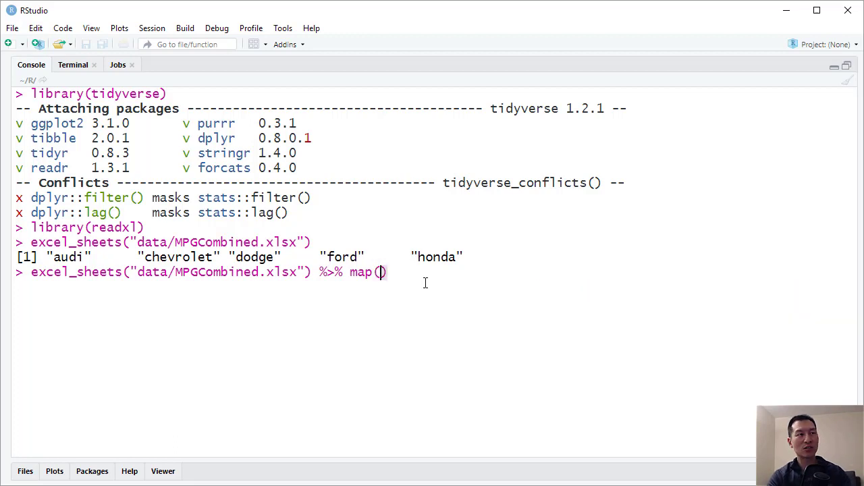
type("read")
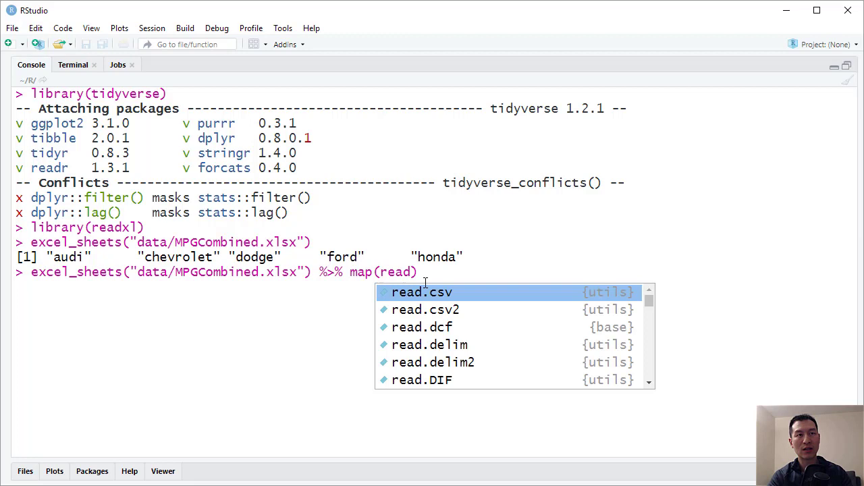
type("xlsx(")
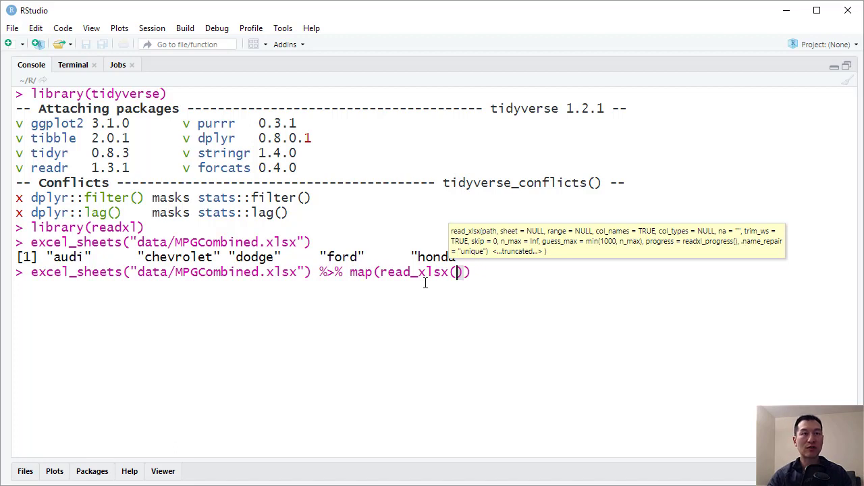
mouse_move(493, 241)
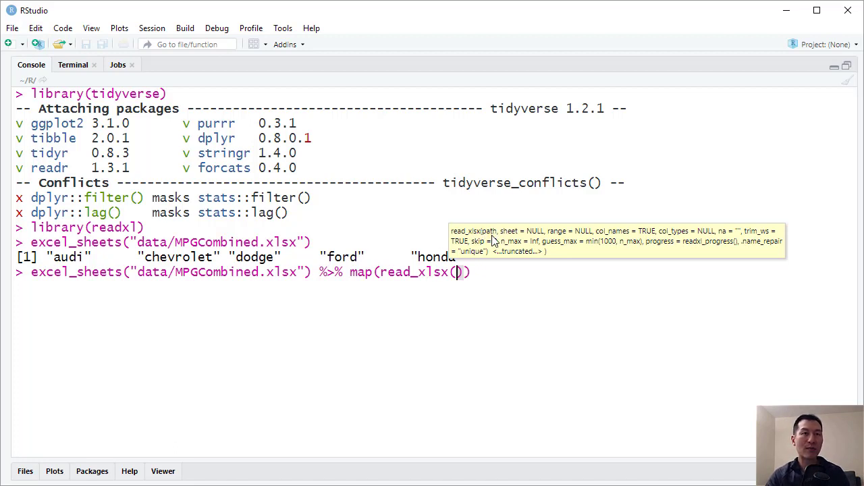
mouse_move(519, 237)
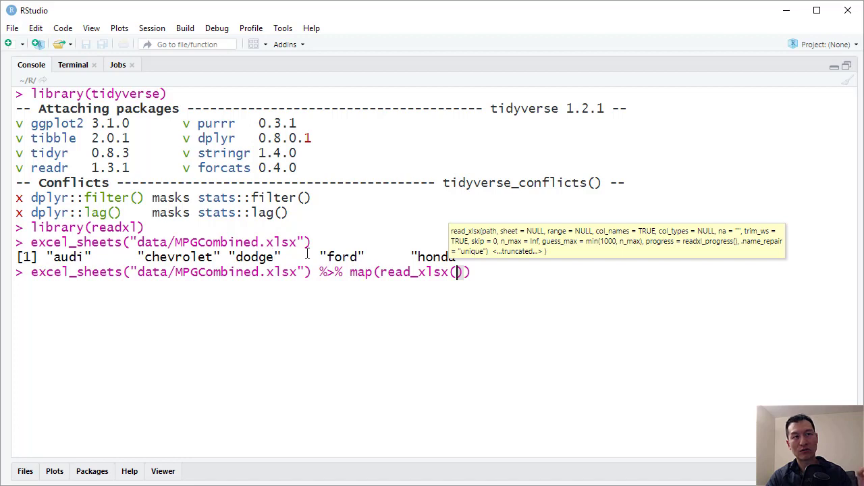
mouse_move(553, 234)
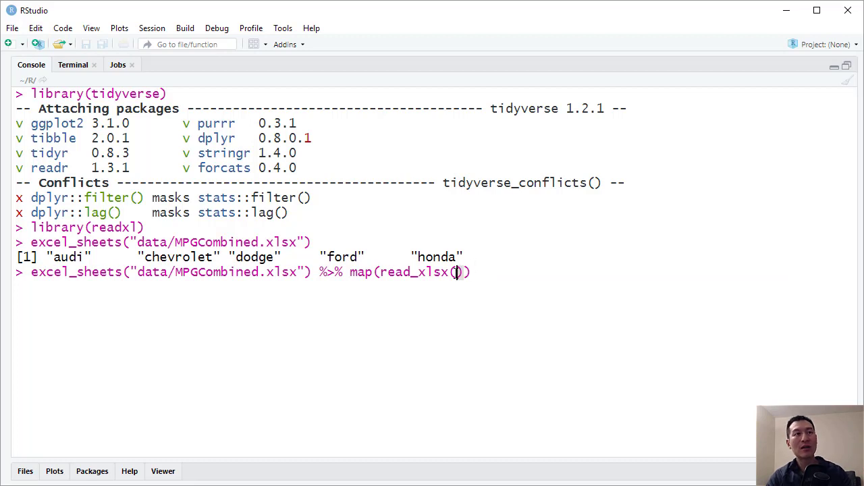
mouse_move(478, 279)
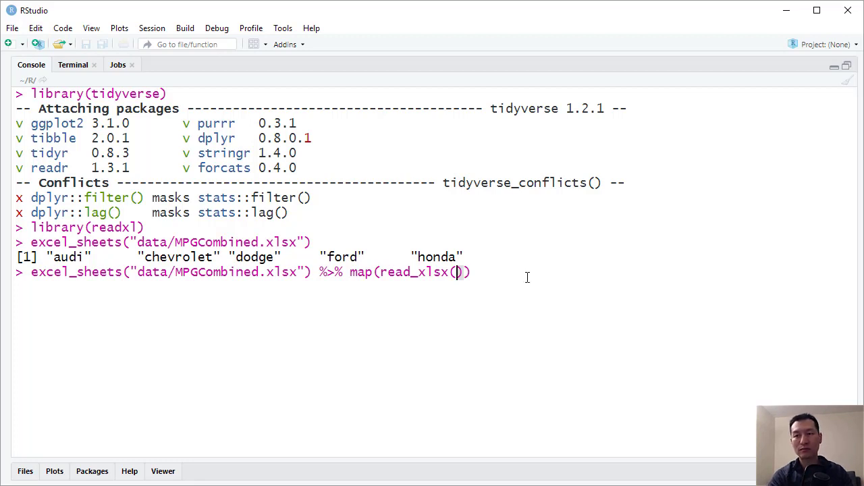
mouse_move(483, 271)
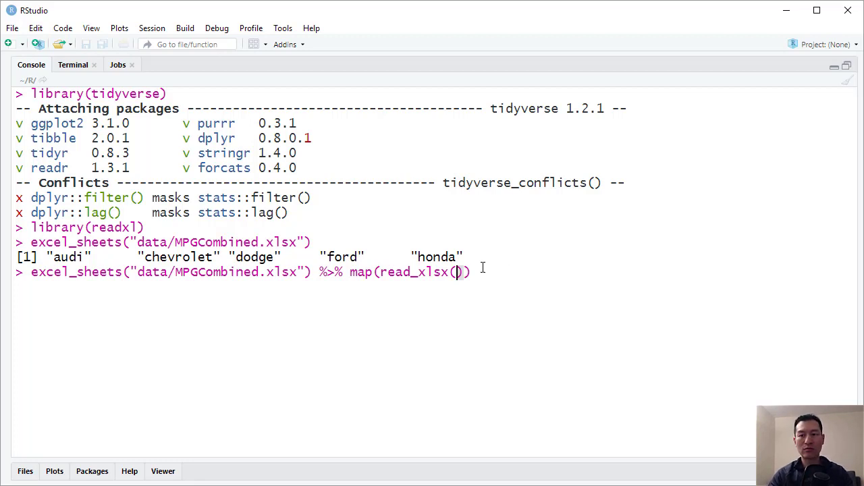
Turn it into ~read_xlsx("data/MPGCombined.xlsx", .) so each sheet is passed in.
type("~")
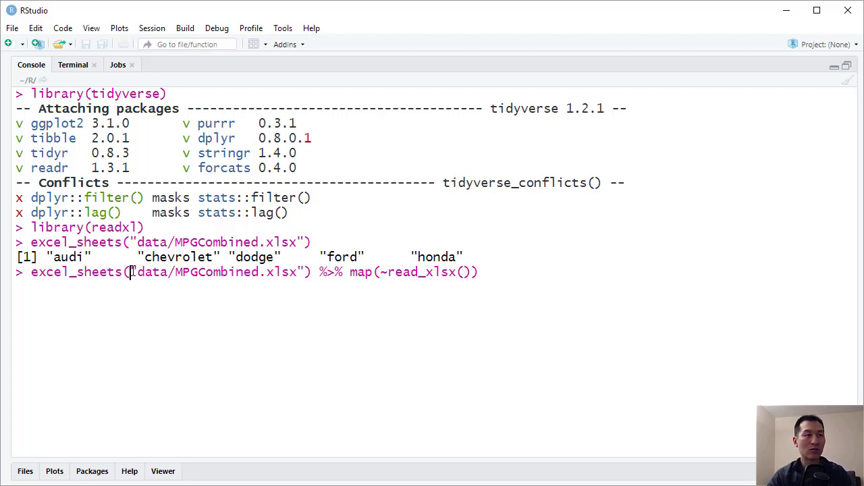
left_click_drag(131, 271, 306, 272)
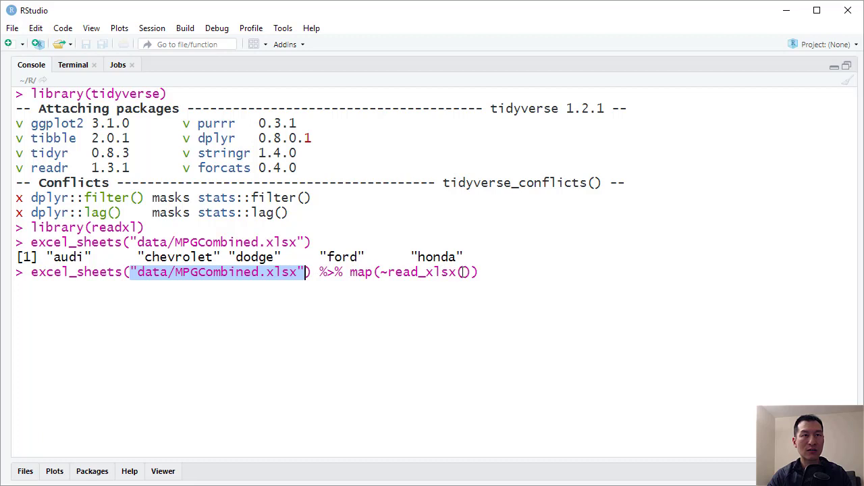
type("\"data/MPGCombined.xlsx\"")
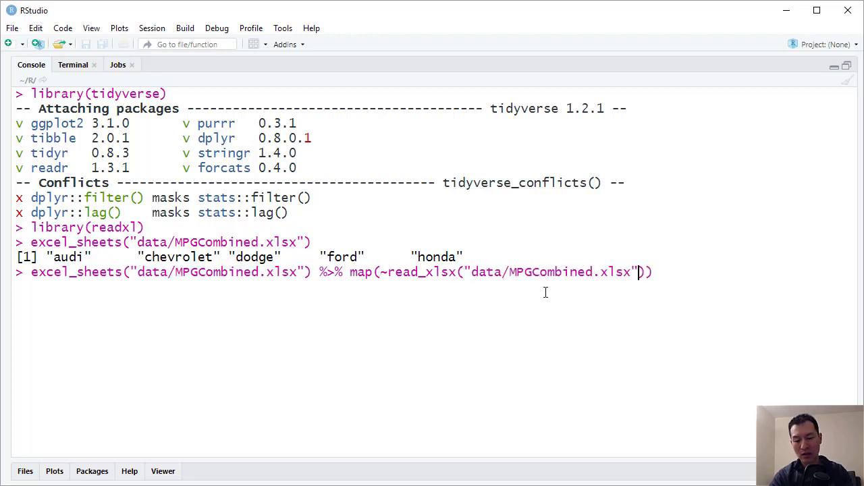
type(",")
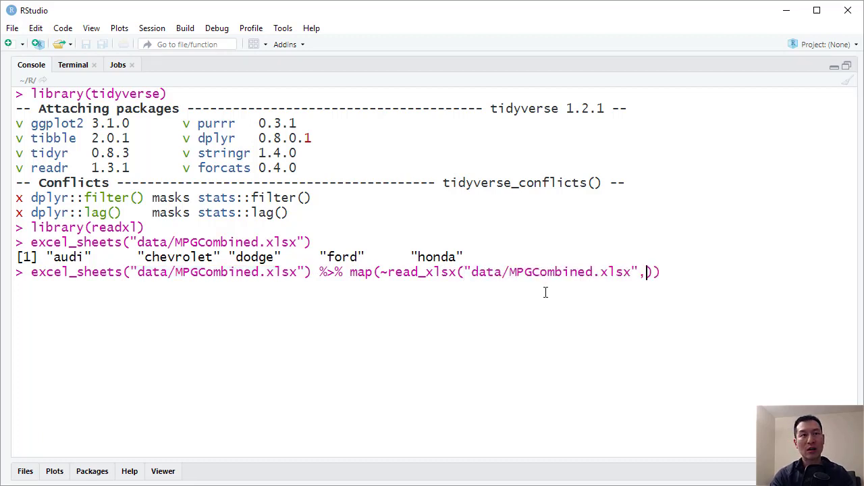
type(".")
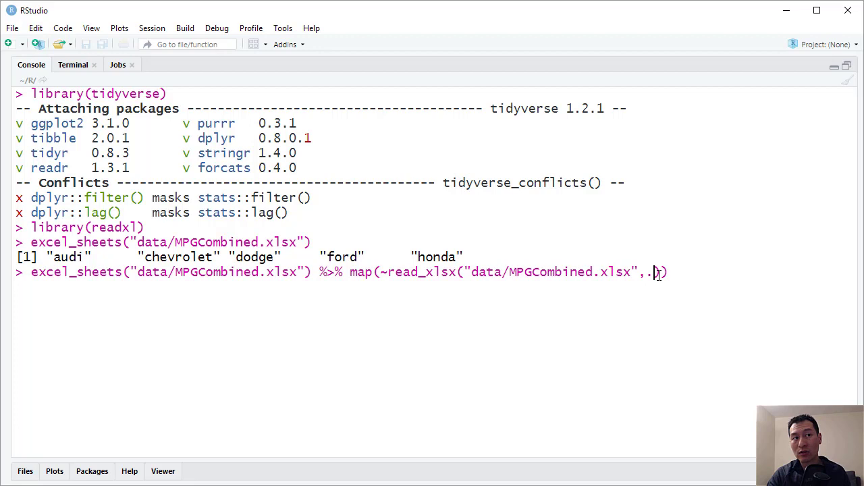
double_click(331, 272)
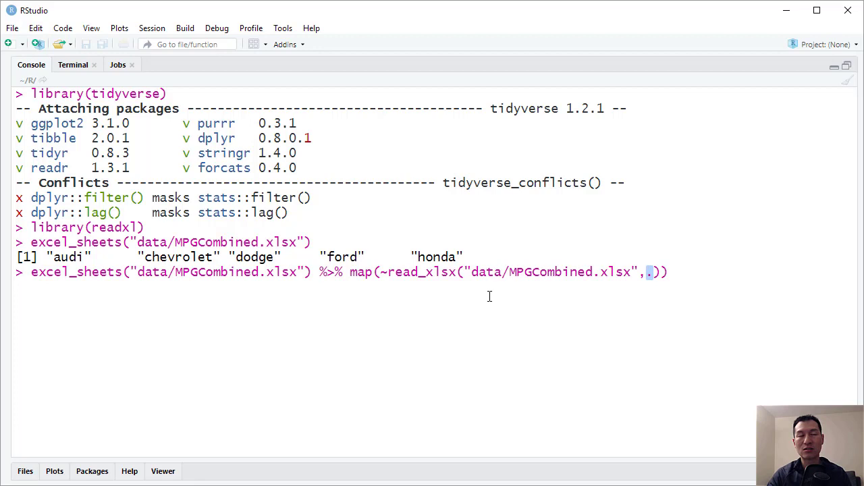
mouse_move(491, 297)
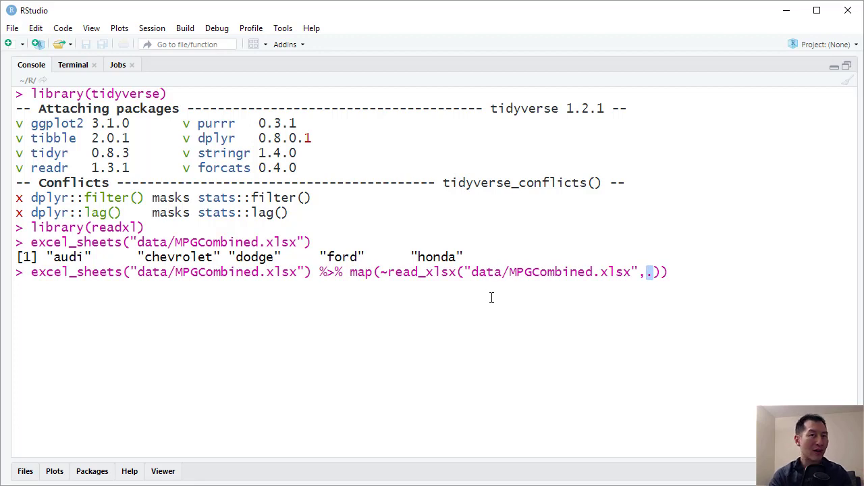
type("x")
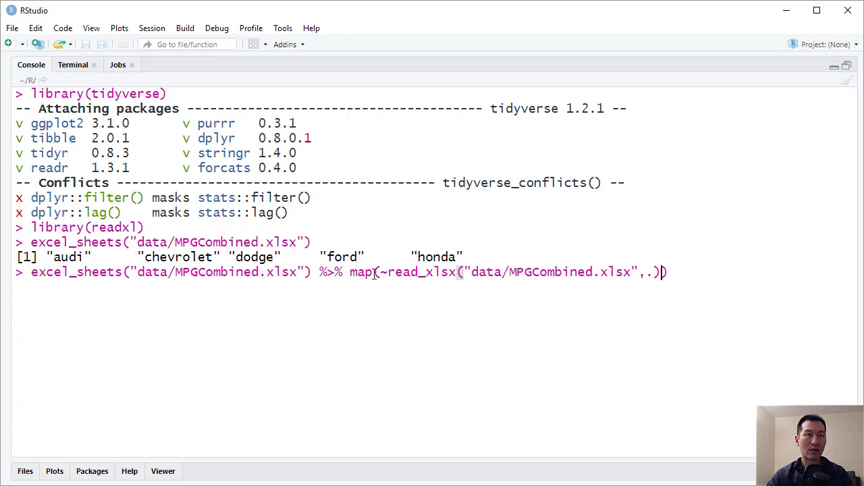
Change map to map_df and run it, giving a 108-row, 12-column tibble.
type("_df")
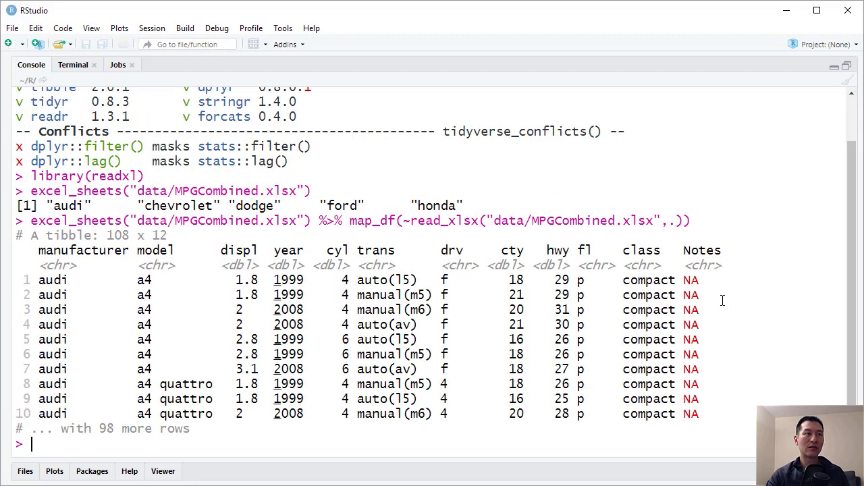
mouse_move(539, 325)
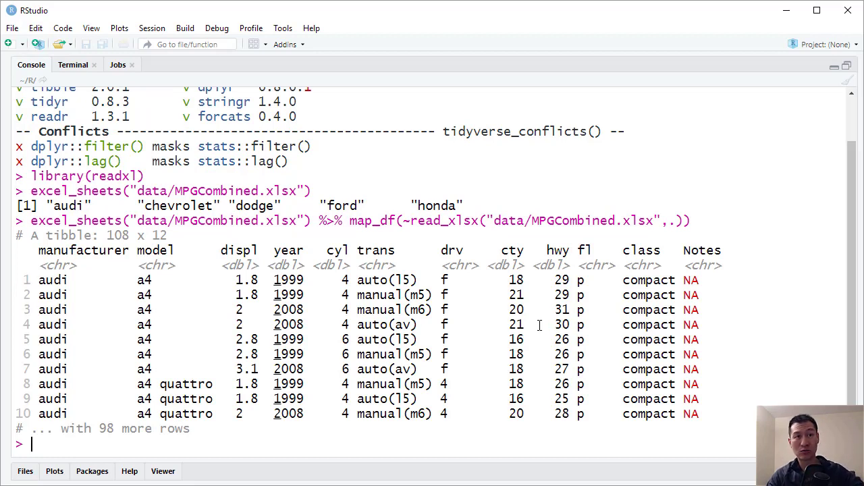
mouse_move(640, 215)
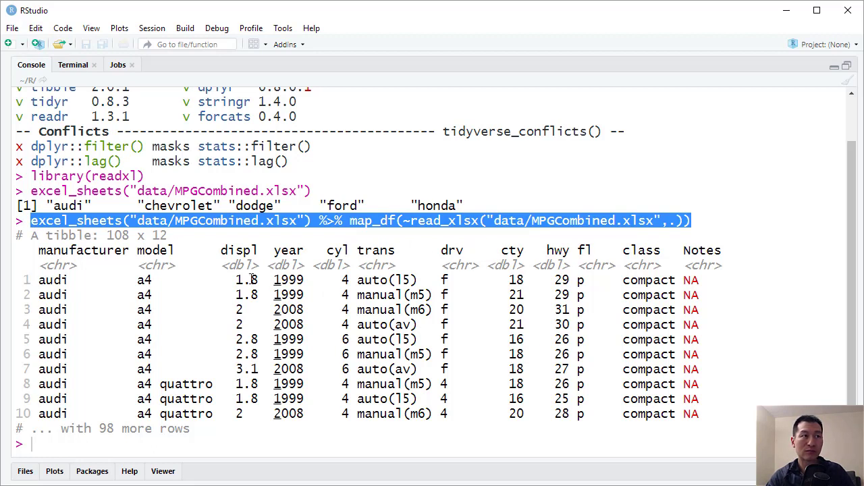
mouse_move(601, 215)
type("excel_sheets(\"data/MPGCombined.xlsx\") %>% map_df(~read_xlsx(\"data/MPGCombined.xlsx\",.)) %>% tail()")
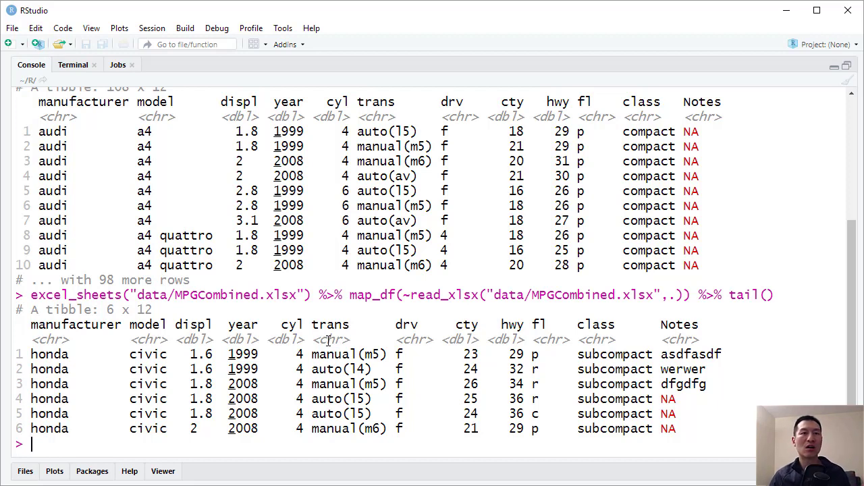
mouse_move(303, 339)
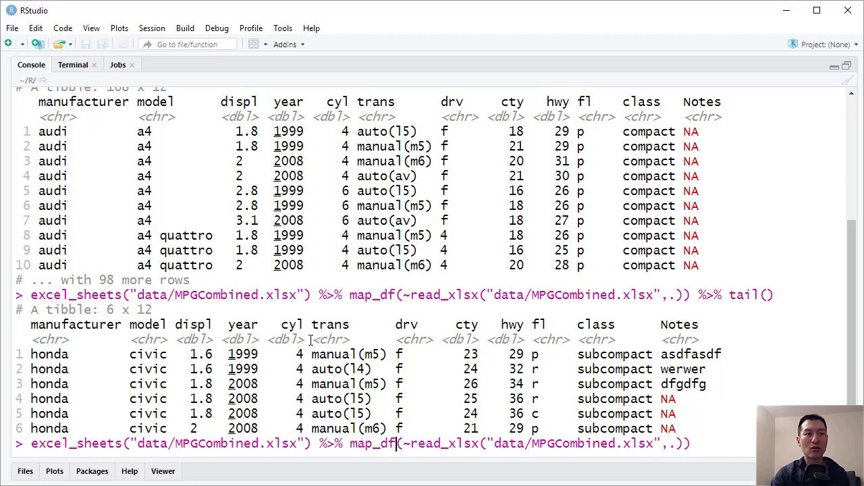
Run the command with plain map and scroll through the five per-sheet tibbles.
key("BackSpace")
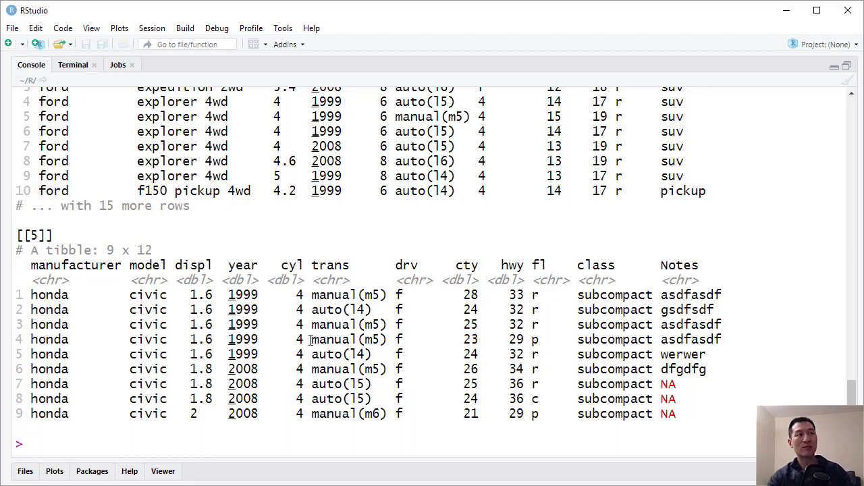
mouse_move(66, 256)
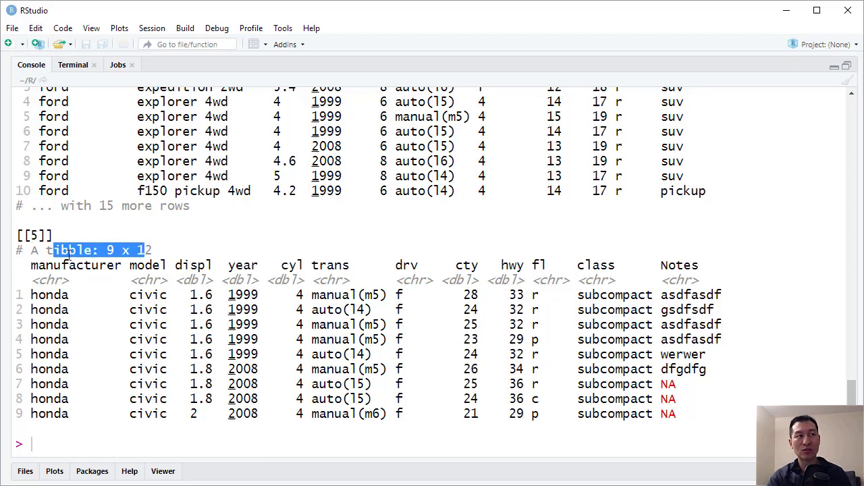
double_click(68, 250)
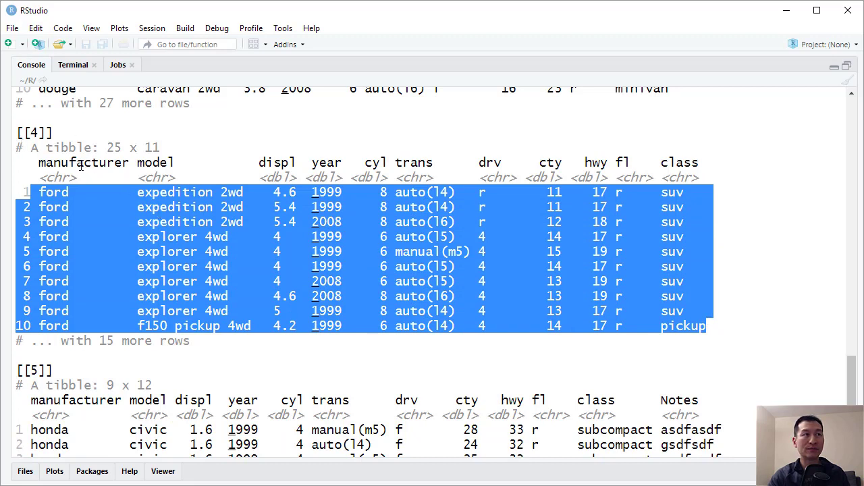
mouse_move(742, 191)
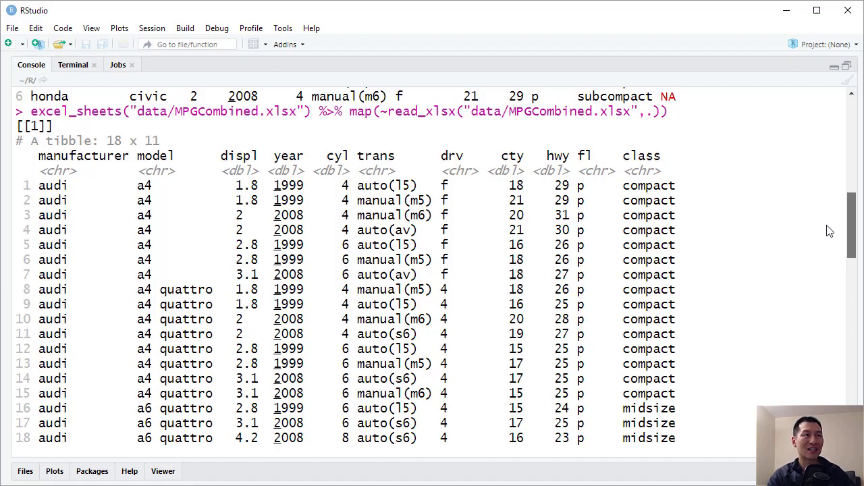
scroll("down", 3)
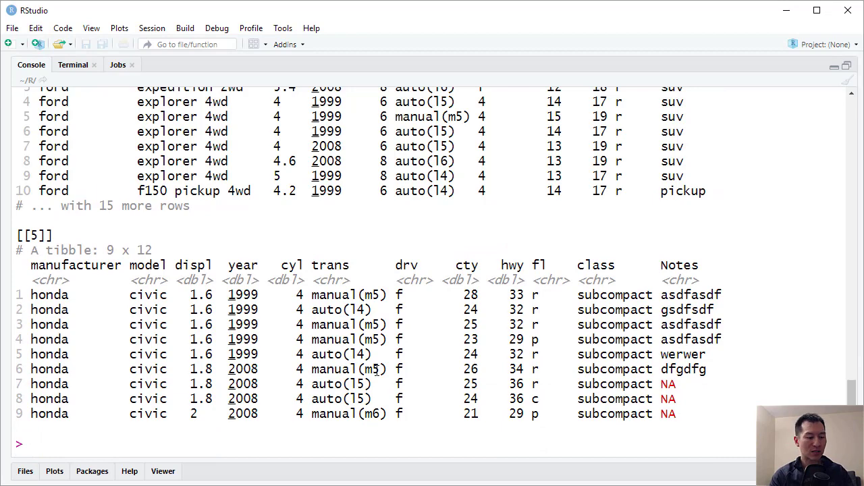
Assign the mapped sheet list to dt, then print dt[1] and dt[2].
type("excel_sheets(\"data/MPGCombined.xlsx\") %>% map(~read_xlsx(\"data/MPGCombined.xlsx\",.))")
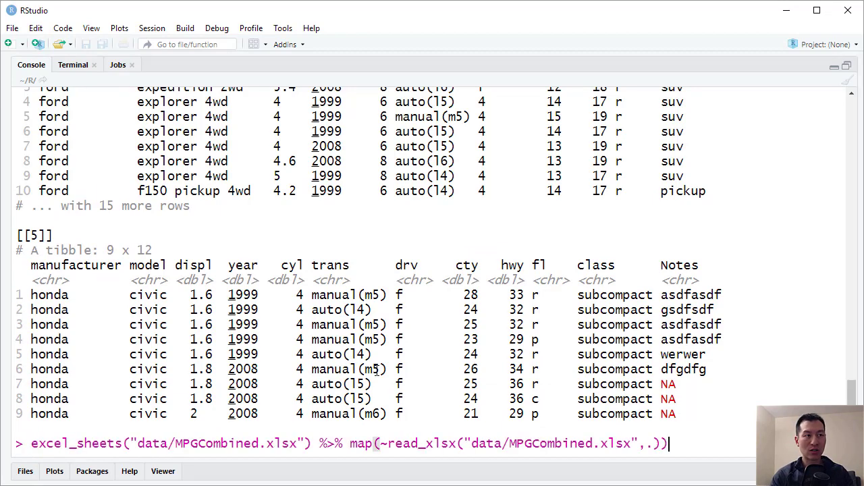
type("dt <-")
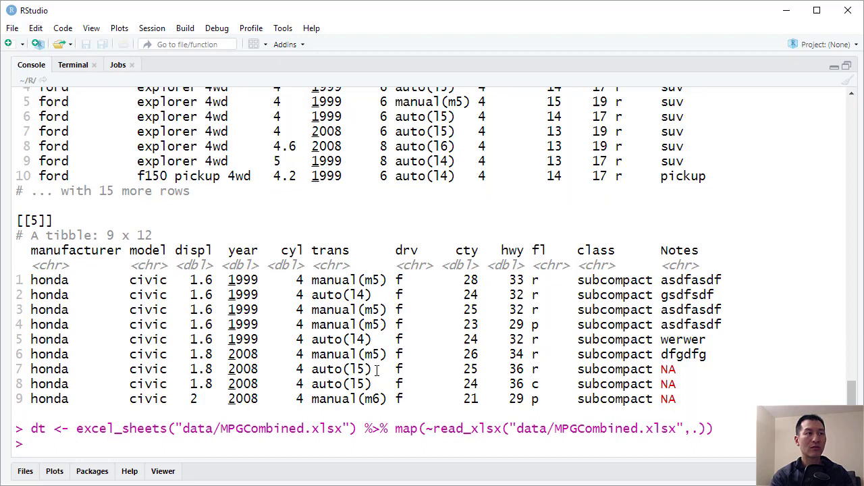
type("d")
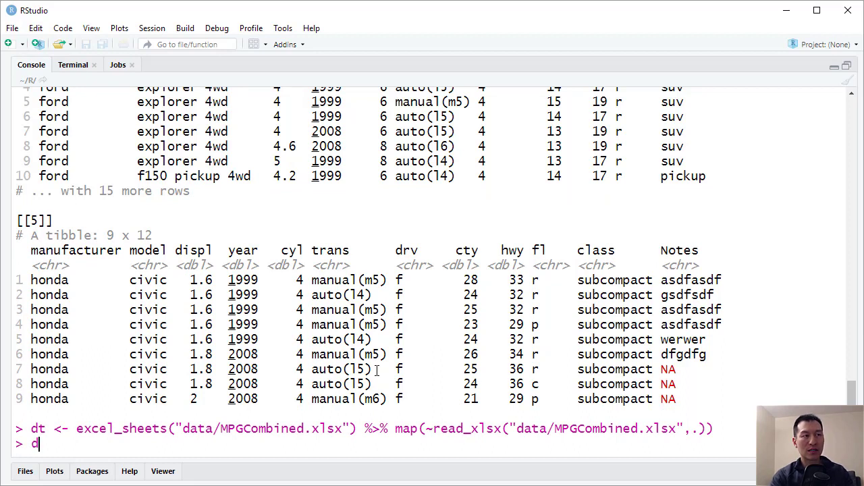
type("t[]")
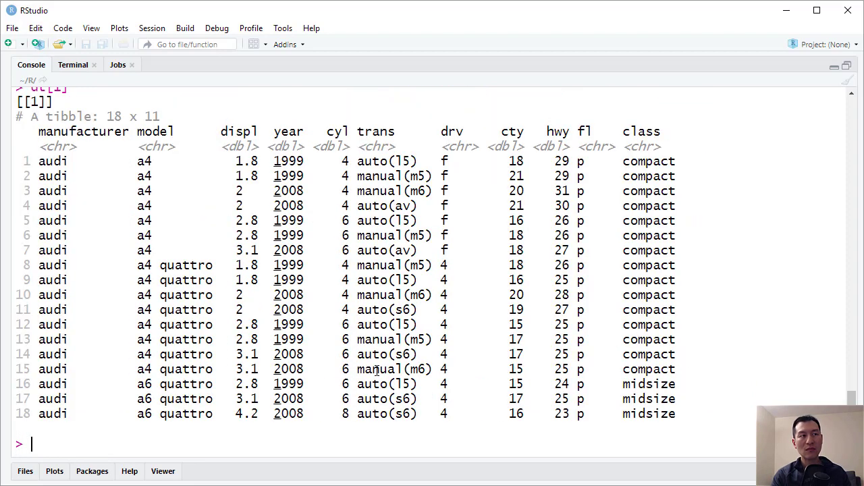
type("dt[1]")
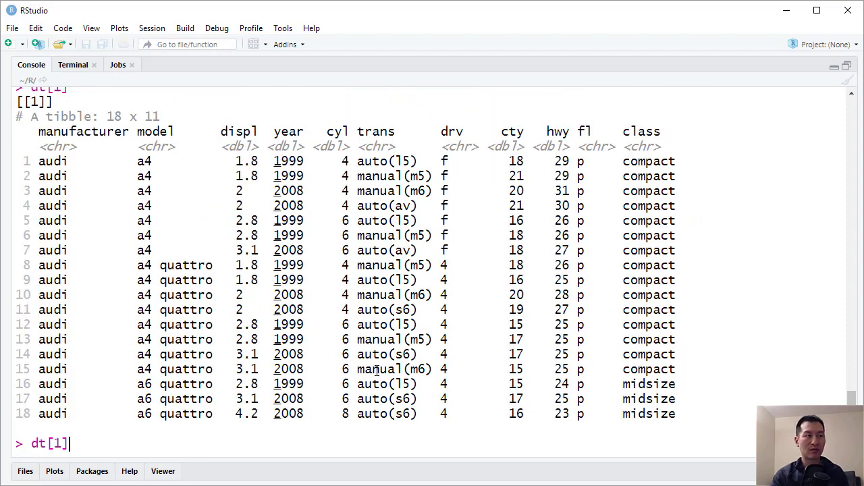
type("dt[2]")
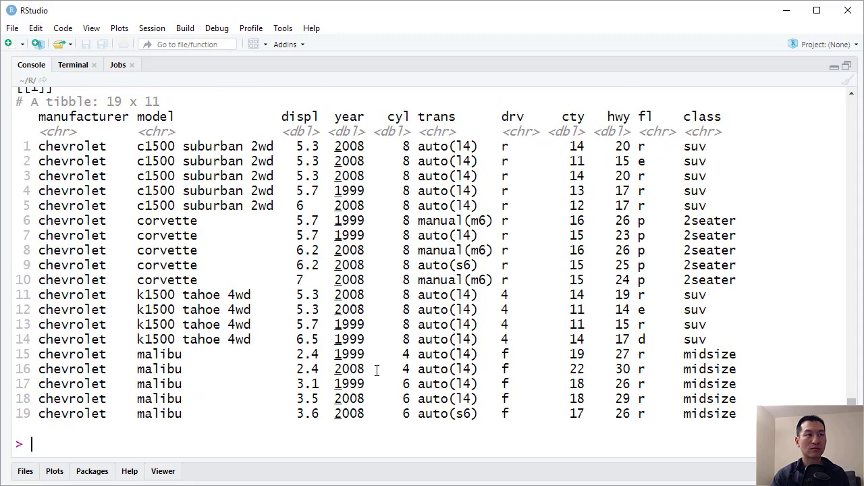
type("dt[2]")
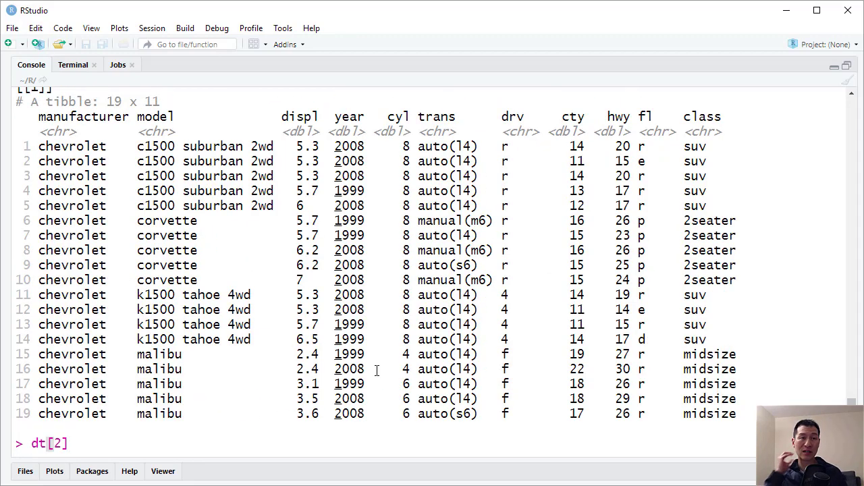